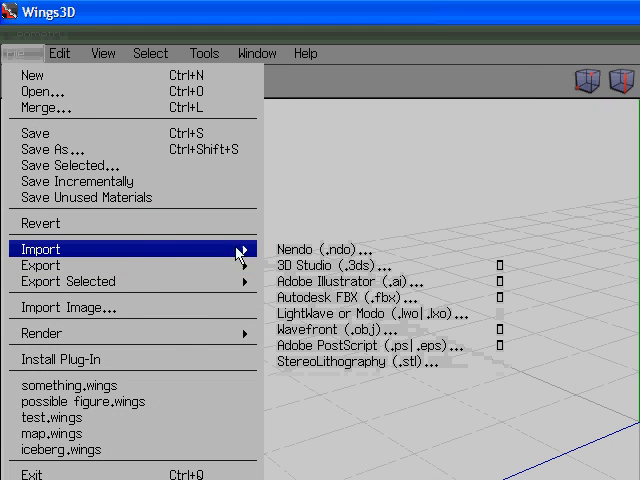
# Import the gazebo model from a Wavefront OBJ file with the default import options
pyautogui.click(354, 328)
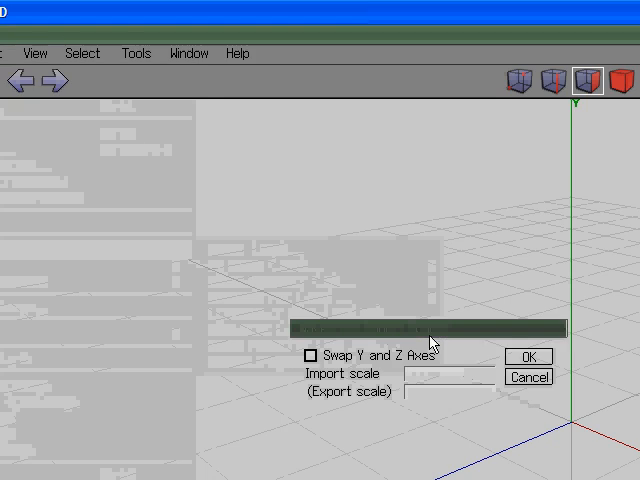
pyautogui.click(528, 356)
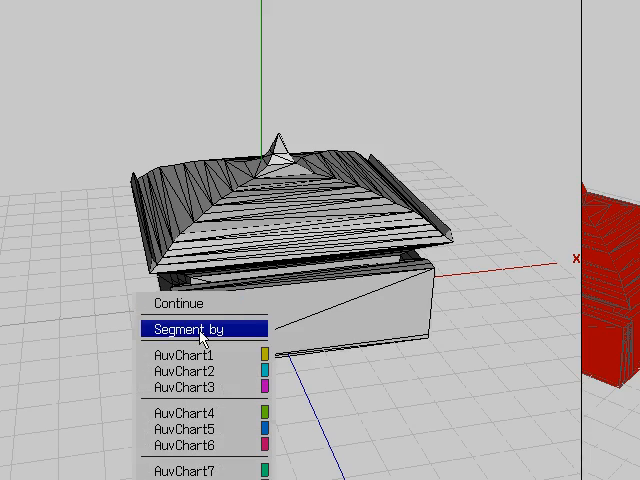
# Segment the model's faces into separate AuvChart groups via Segment by
pyautogui.click(200, 328)
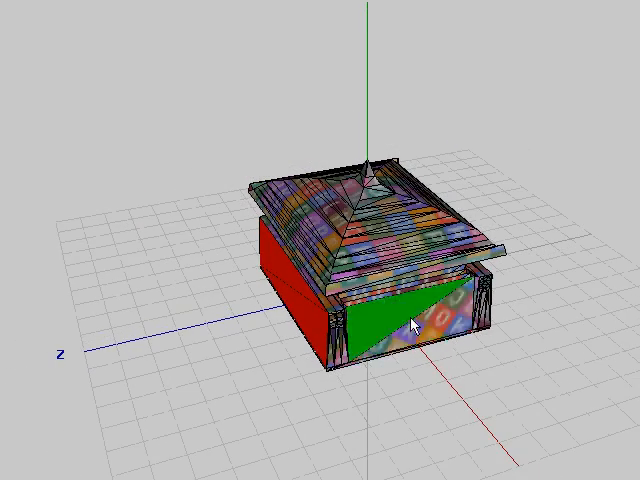
pyautogui.click(156, 80)
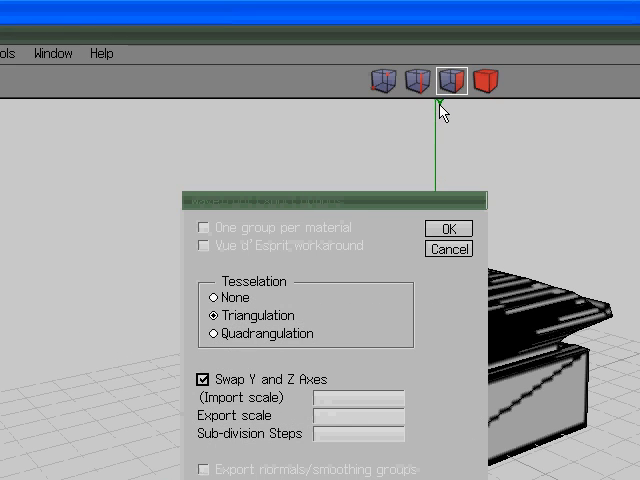
# Export as base.obj with triangulation and Targa textures, overwriting the existing file
pyautogui.click(448, 228)
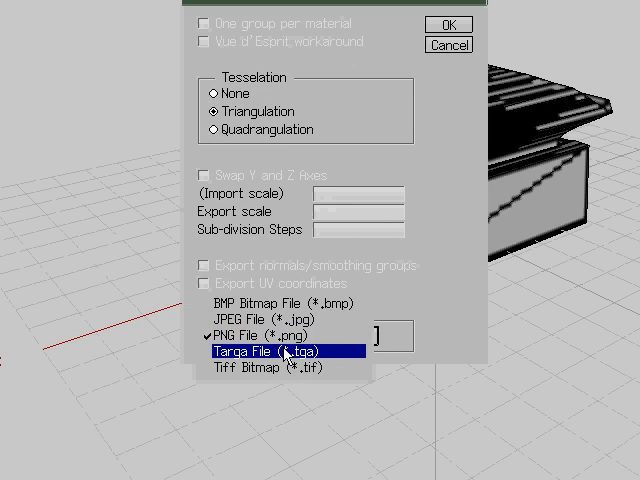
pyautogui.click(284, 352)
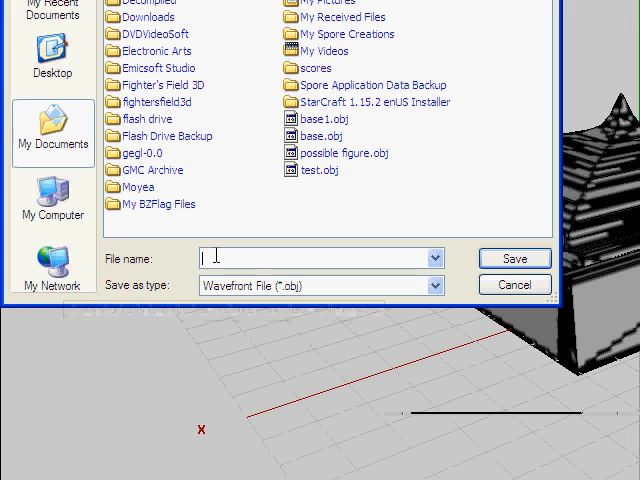
pyautogui.write('b')
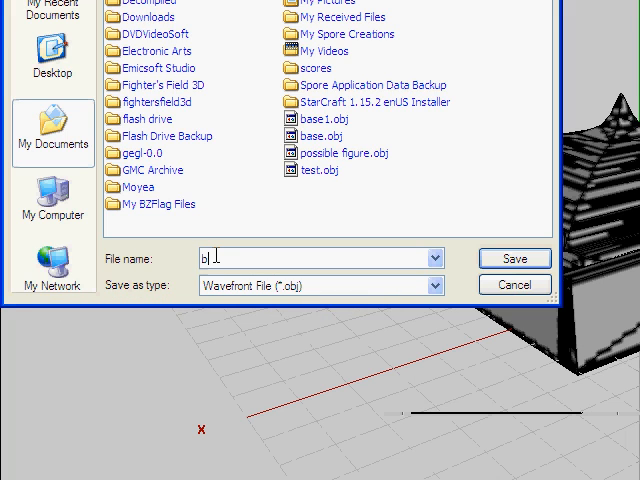
pyautogui.click(512, 258)
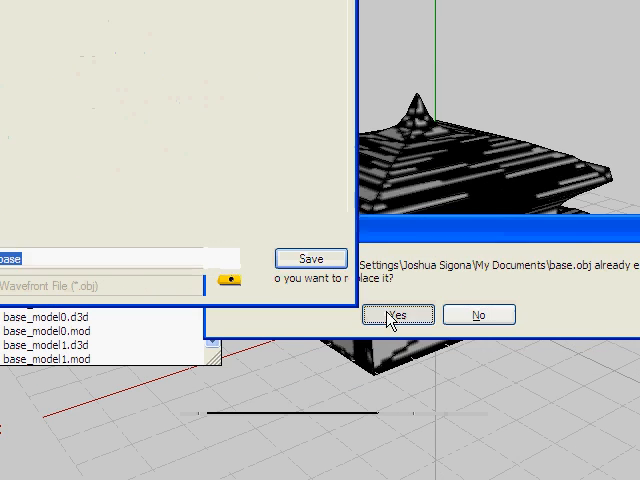
pyautogui.click(396, 314)
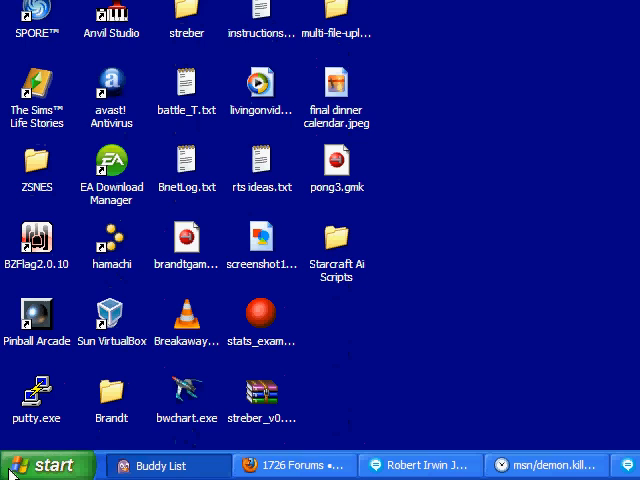
# Launch GIMP and browse to My Documents to open cube7_auv.png
pyautogui.click(30, 464)
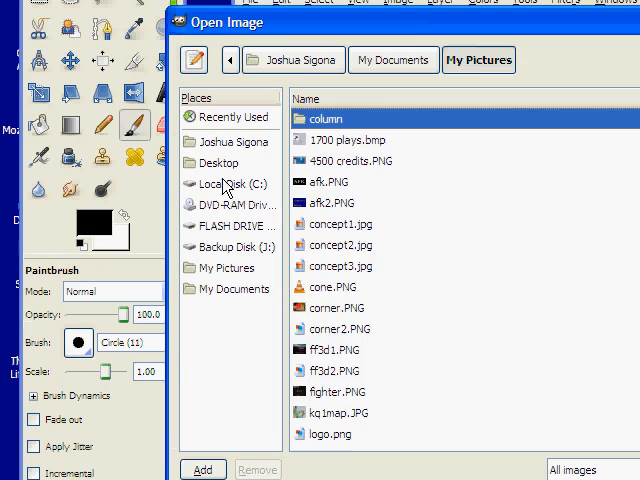
pyautogui.click(232, 288)
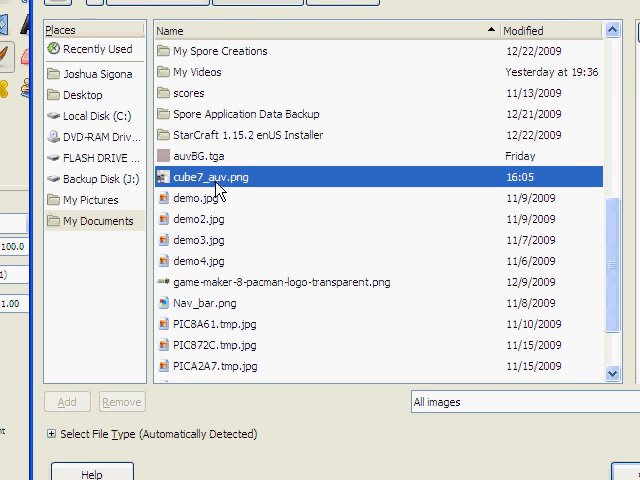
pyautogui.moveTo(216, 188)
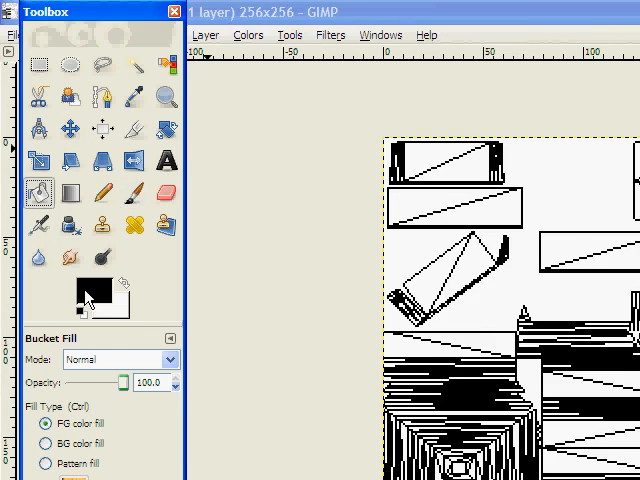
# Fill texture regions with dark red and then yellow foreground colours
pyautogui.click(82, 290)
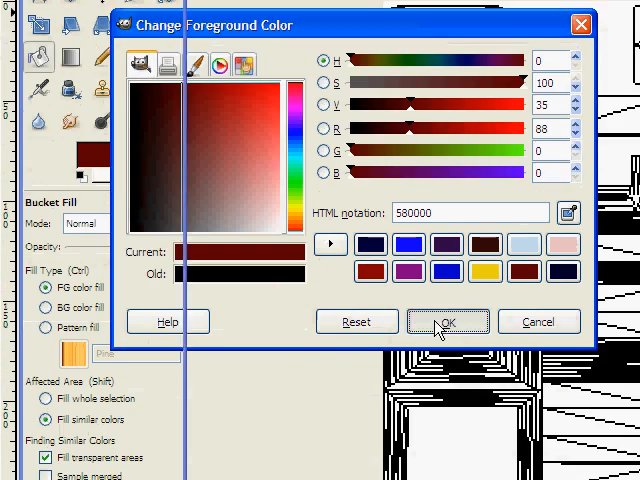
pyautogui.click(446, 320)
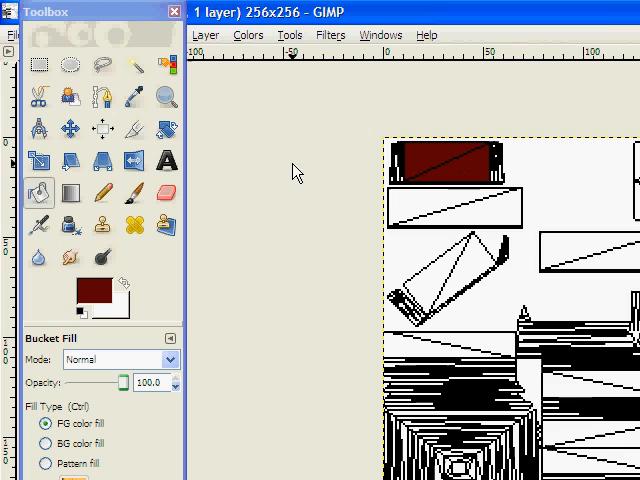
pyautogui.click(38, 64)
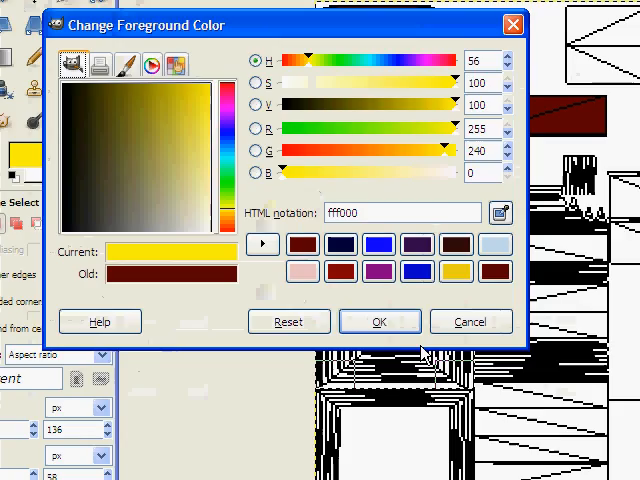
pyautogui.click(380, 320)
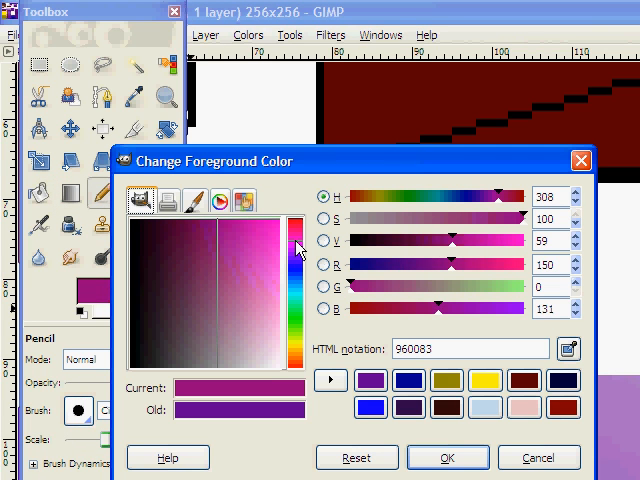
# Paint the stepped area purple, then set a teal fill colour for the remaining region
pyautogui.click(448, 456)
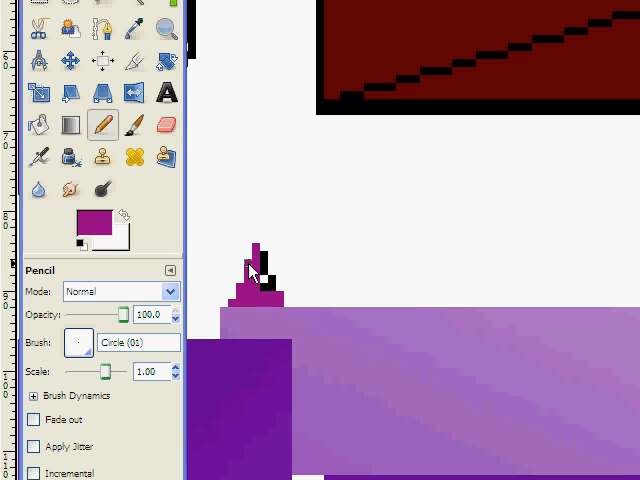
pyautogui.click(262, 276)
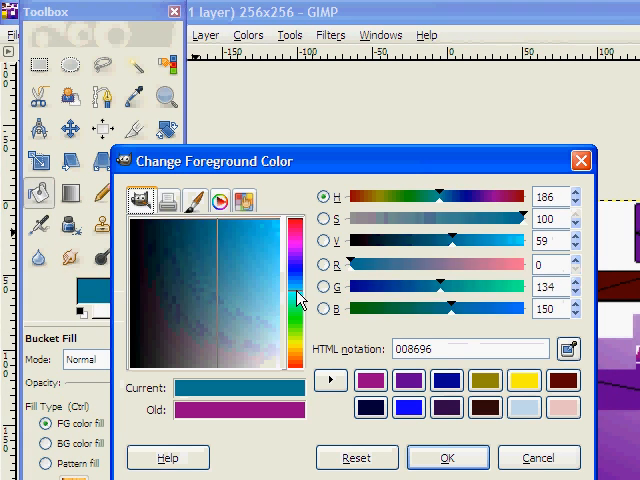
pyautogui.click(448, 456)
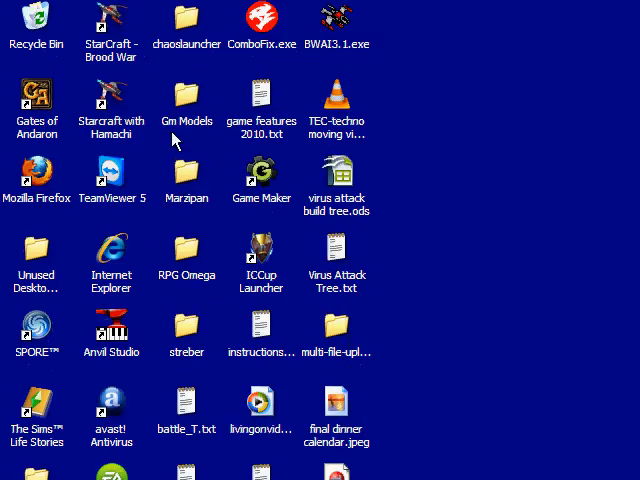
# Launch Marzipan with base.obj and flip the model's UV map vertically
pyautogui.doubleClick(188, 176)
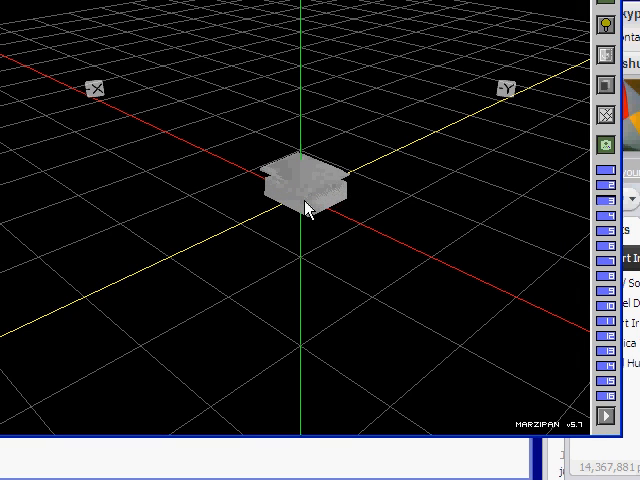
pyautogui.click(160, 168)
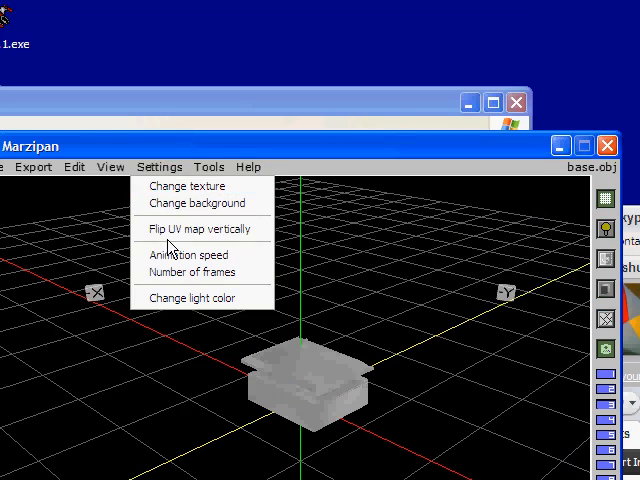
pyautogui.moveTo(200, 228)
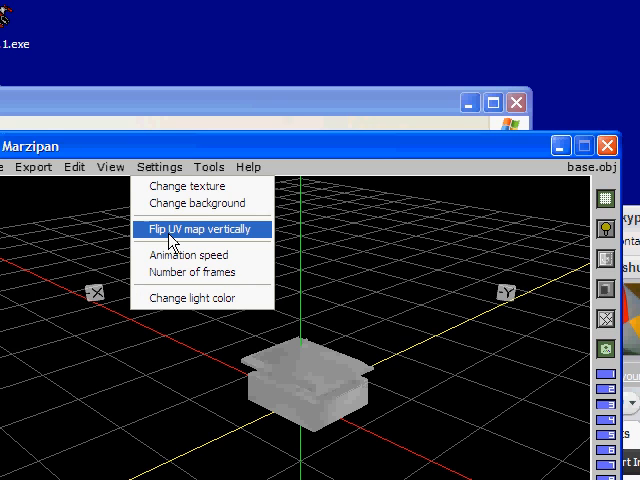
pyautogui.click(200, 228)
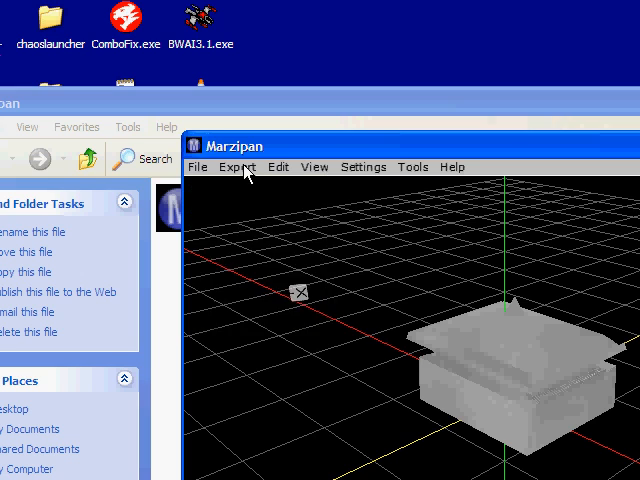
# Export as a Game Maker 6.1 D3D model with ID base_ID, also saving the GM6.1 file
pyautogui.click(236, 168)
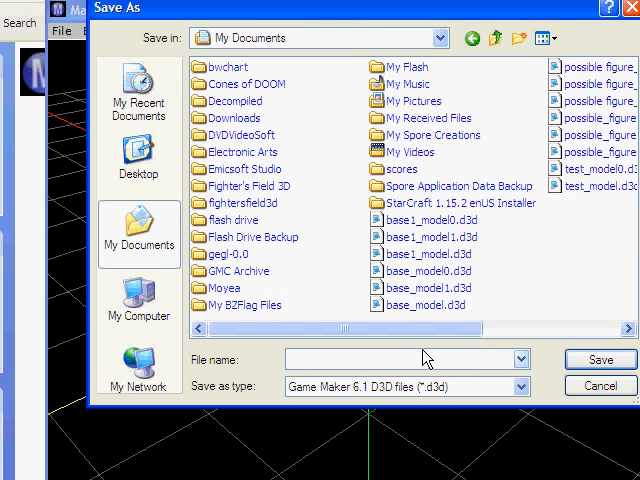
pyautogui.click(598, 360)
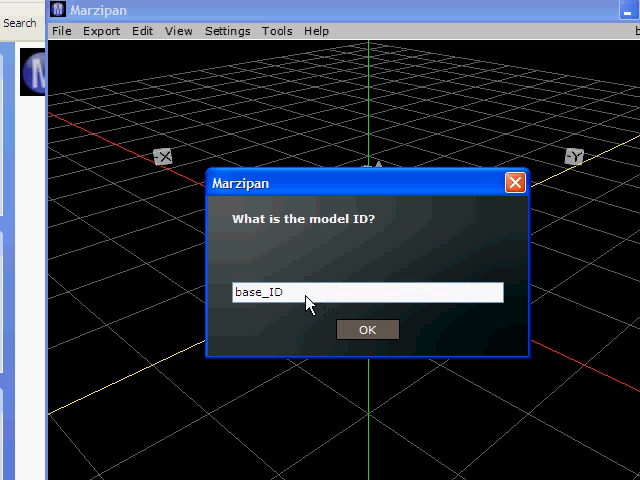
pyautogui.click(368, 328)
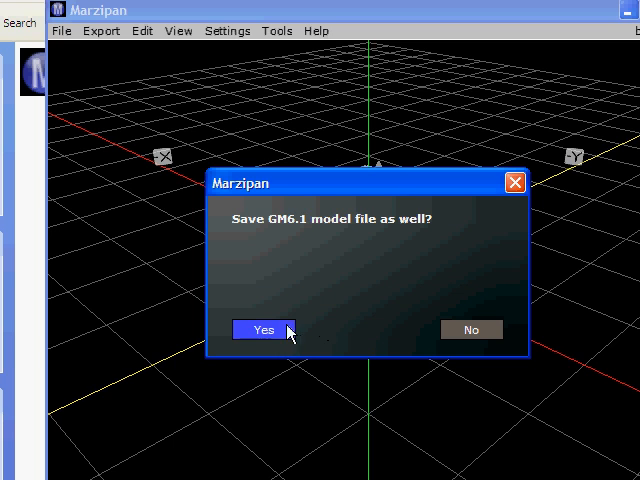
pyautogui.click(264, 328)
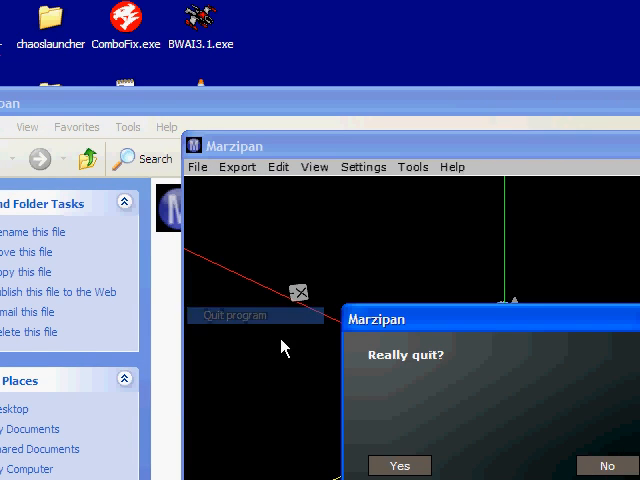
# Quit Marzipan and load the model's texture PNG from My Documents into Game Maker
pyautogui.click(400, 464)
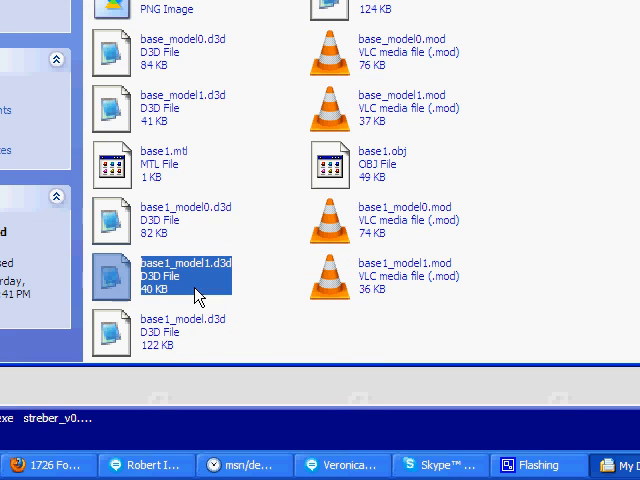
pyautogui.scroll(-3)
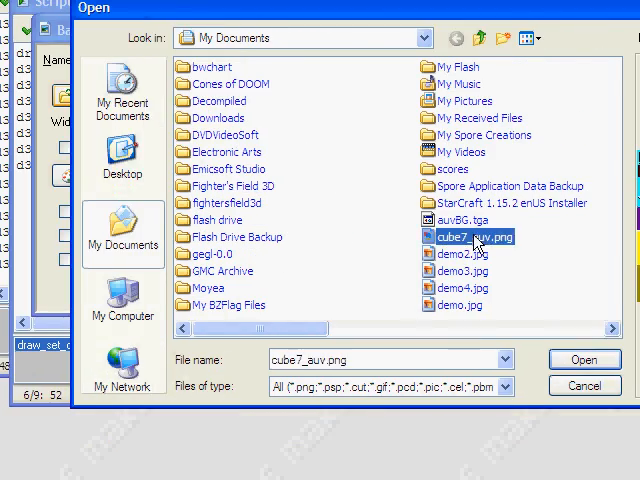
pyautogui.click(584, 360)
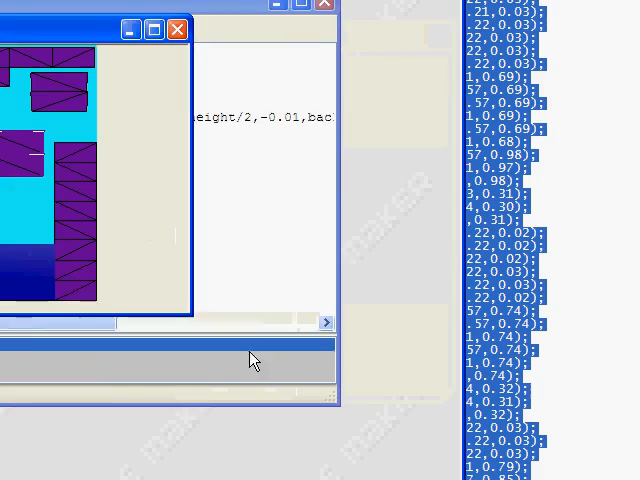